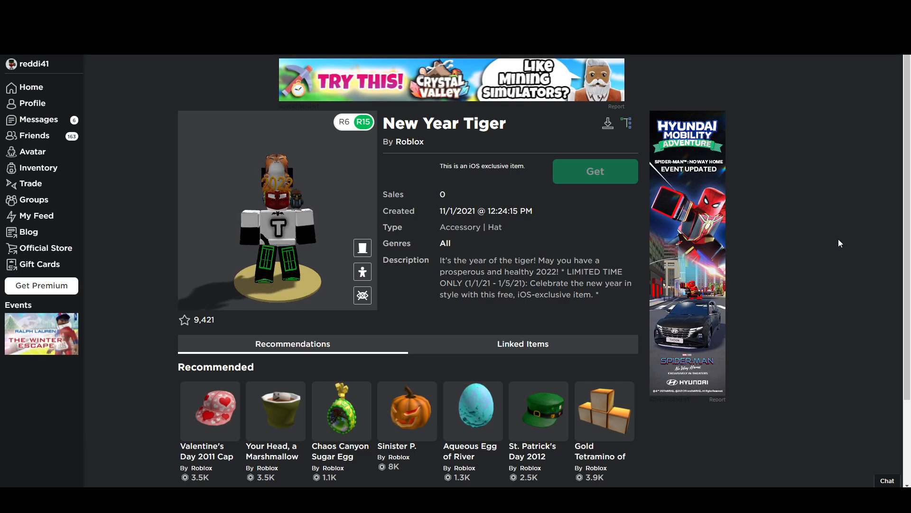
{"action": "mouse_move", "coordinate": [824, 225]}
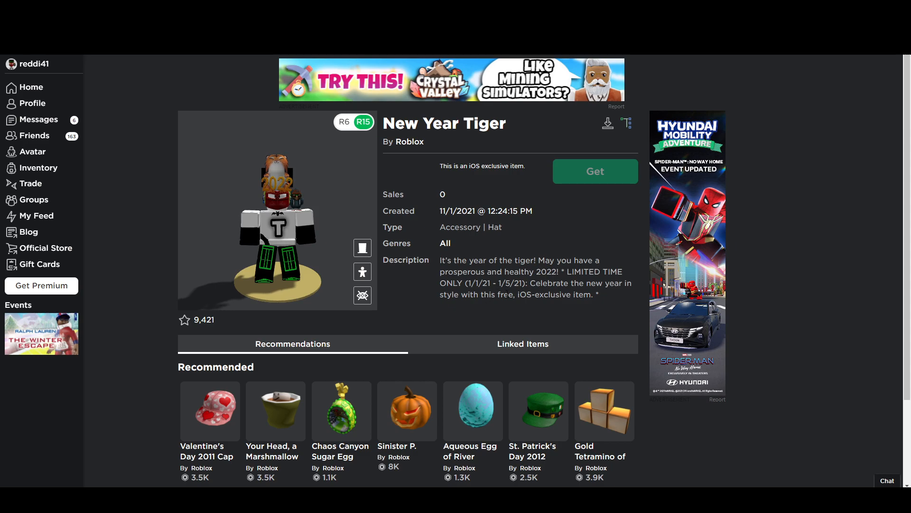
Search the Web Store for 'user' and open the User-Agent Switcher for Chrome listing
{"action": "double_click", "coordinate": [512, 283]}
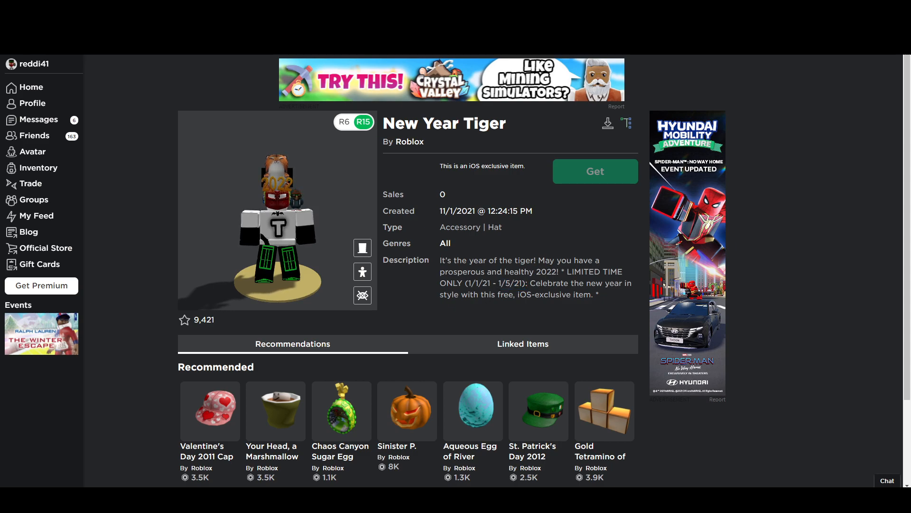
{"action": "mouse_move", "coordinate": [389, 56]}
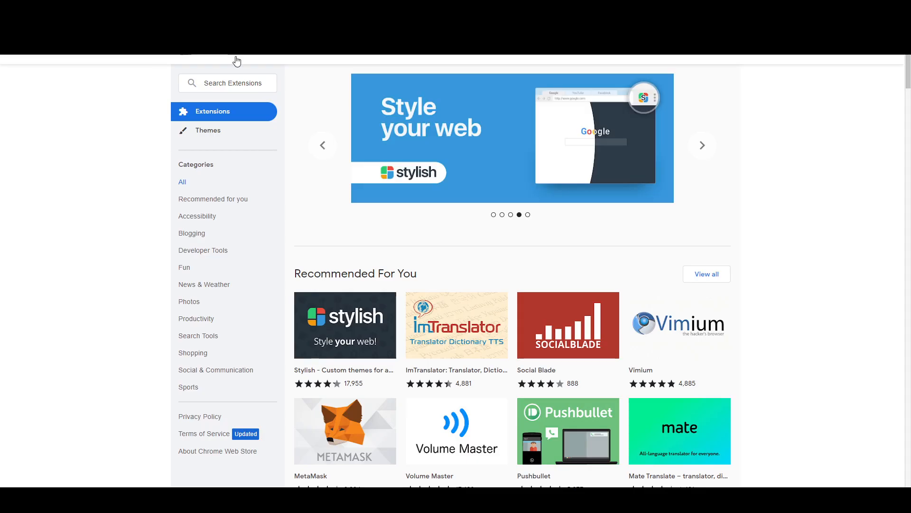
{"action": "type", "text": "user agent switc..."}
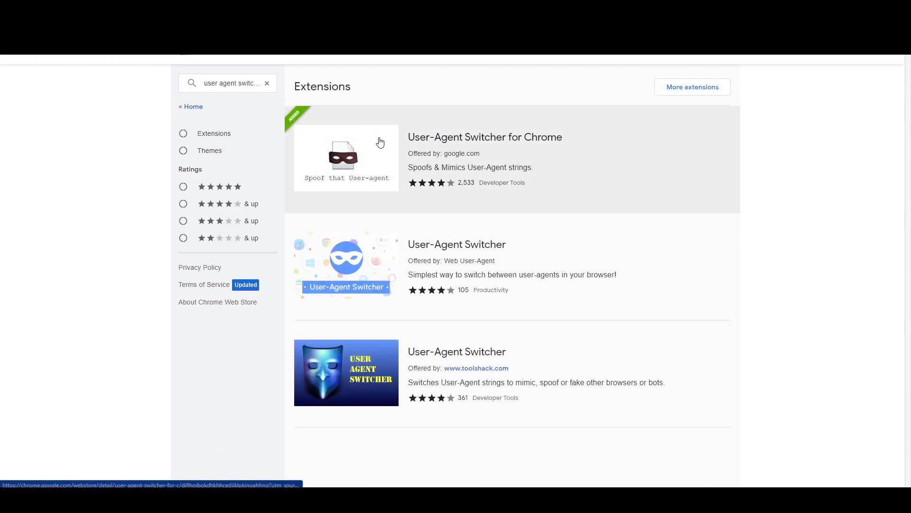
{"action": "left_click", "coordinate": [485, 137]}
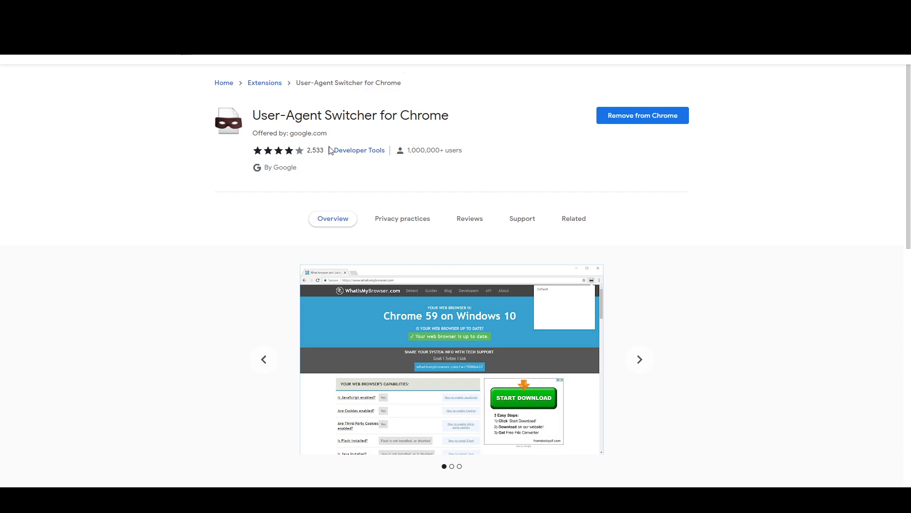
{"action": "mouse_move", "coordinate": [615, 127]}
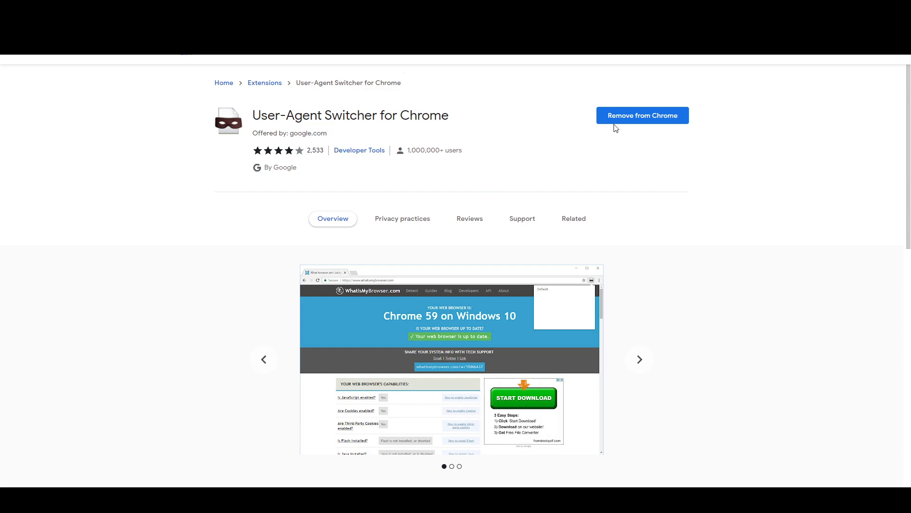
{"action": "left_click", "coordinate": [640, 359]}
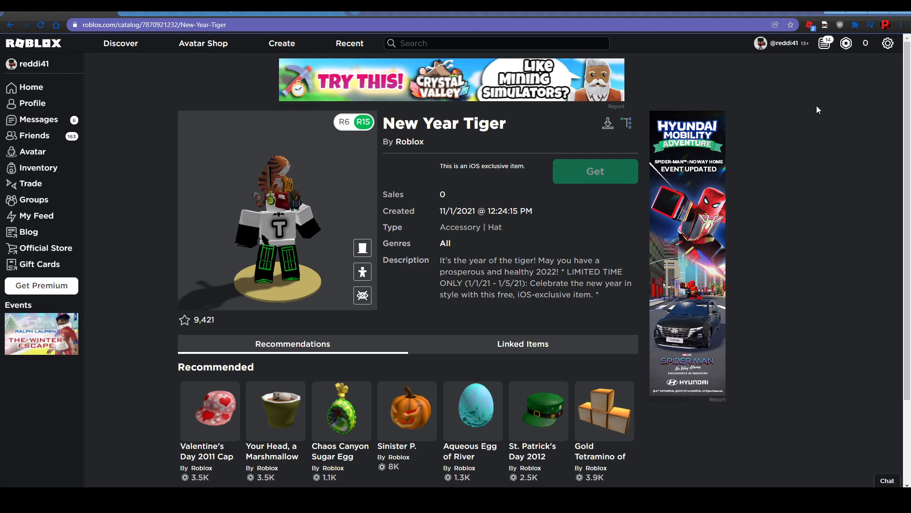
Open the User-Agent Switcher extension menu and go to its Options page
{"action": "left_click", "coordinate": [860, 25]}
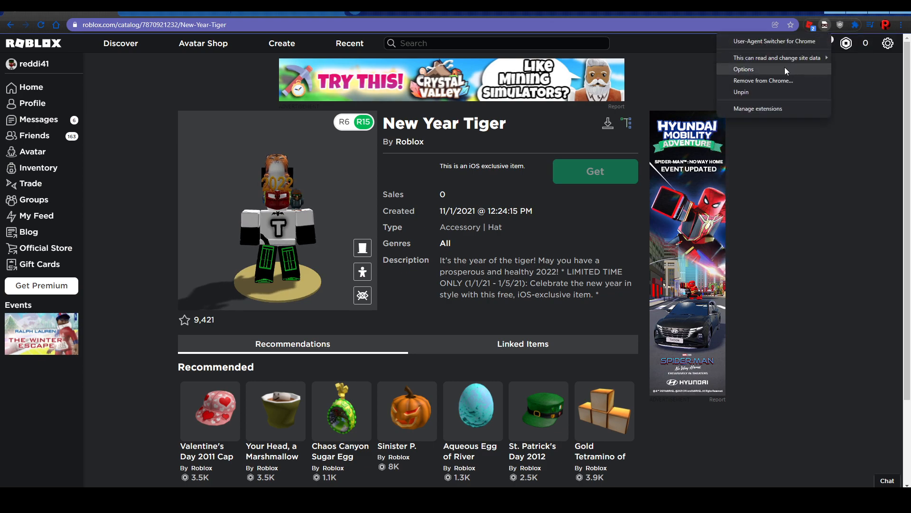
{"action": "left_click", "coordinate": [743, 69]}
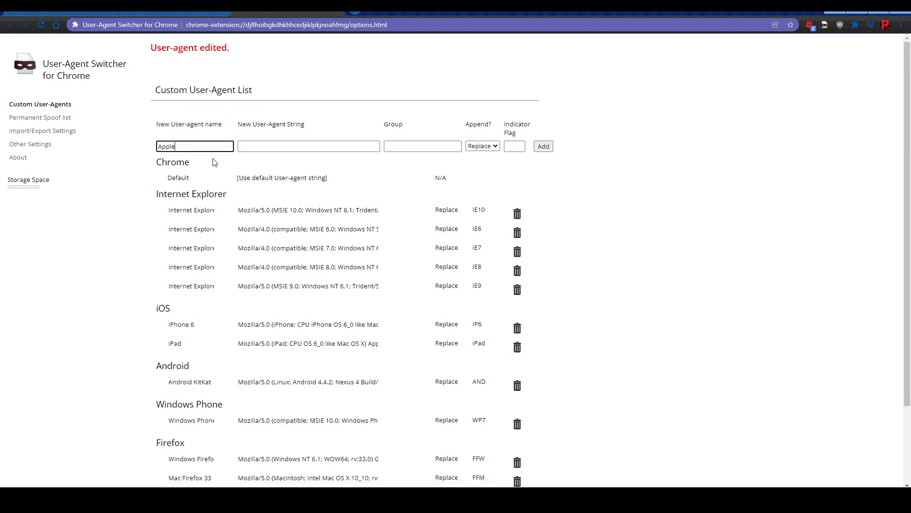
Add agent 'Apple' with string 'App/2.445.410643 (GlobalDist; AppleAppStore)', group iOS, flag IP
{"action": "left_click", "coordinate": [423, 146]}
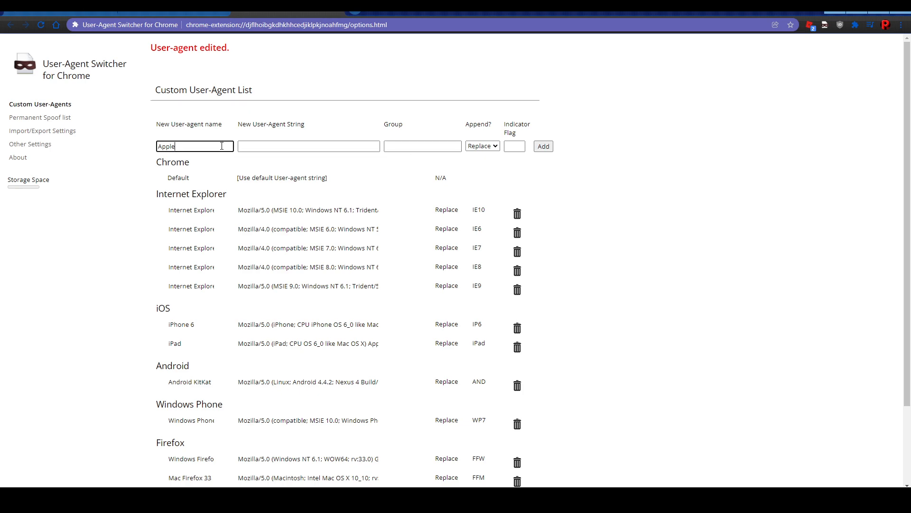
{"action": "key", "text": "Backspace"}
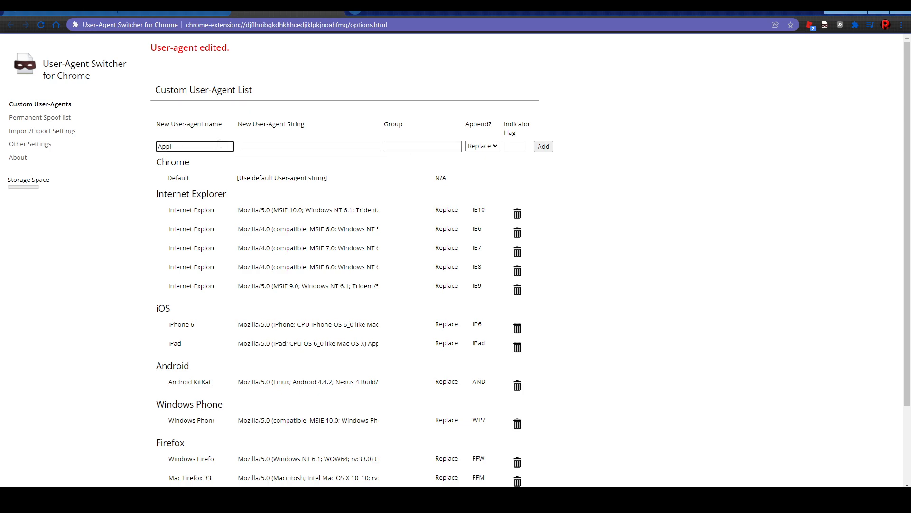
{"action": "left_click", "coordinate": [309, 146]}
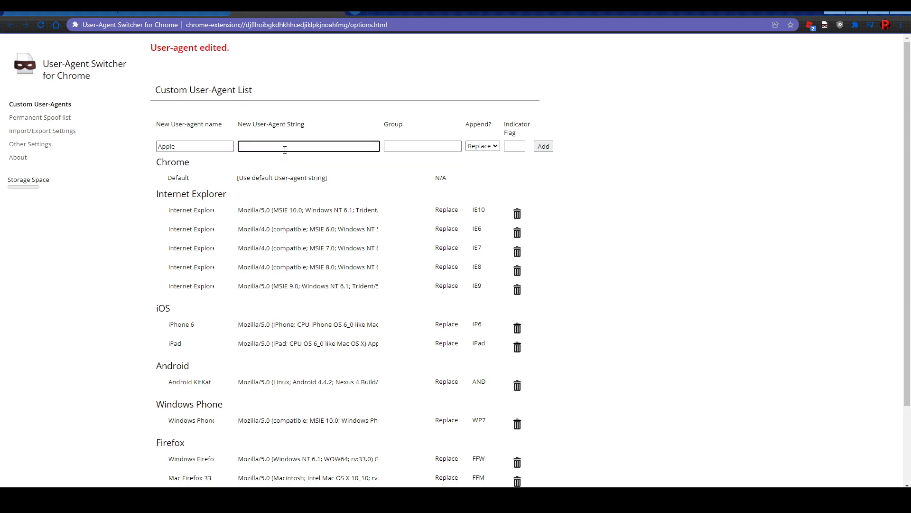
{"action": "type", "text": "App/2.445.410643 (GlobalDist; AppleAppStore)"}
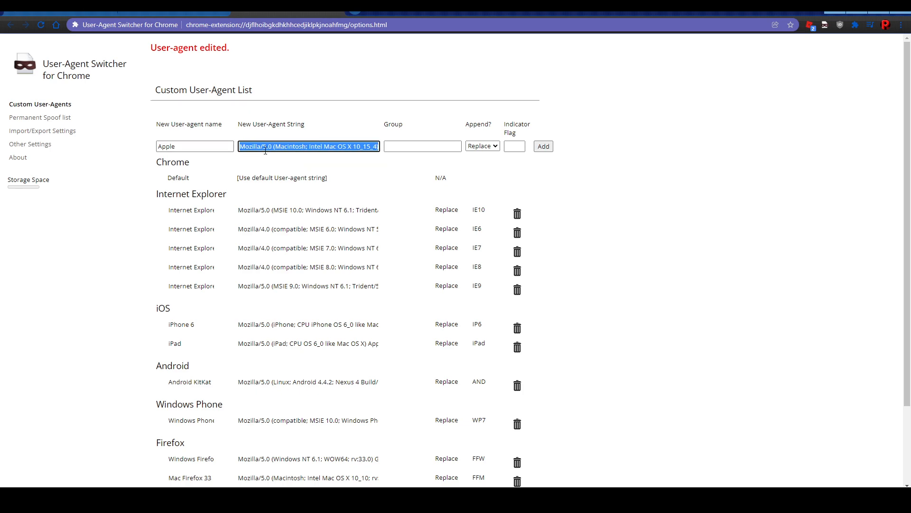
{"action": "type", "text": "iOS"}
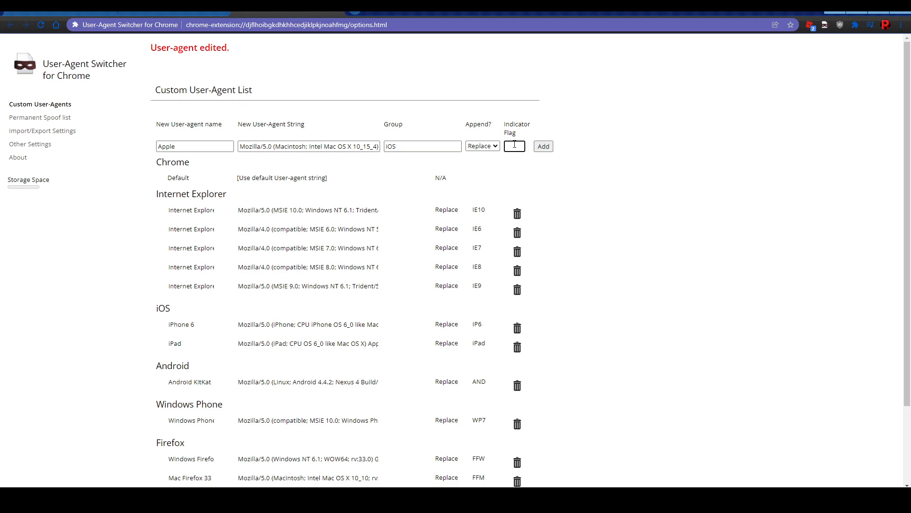
{"action": "type", "text": "IP"}
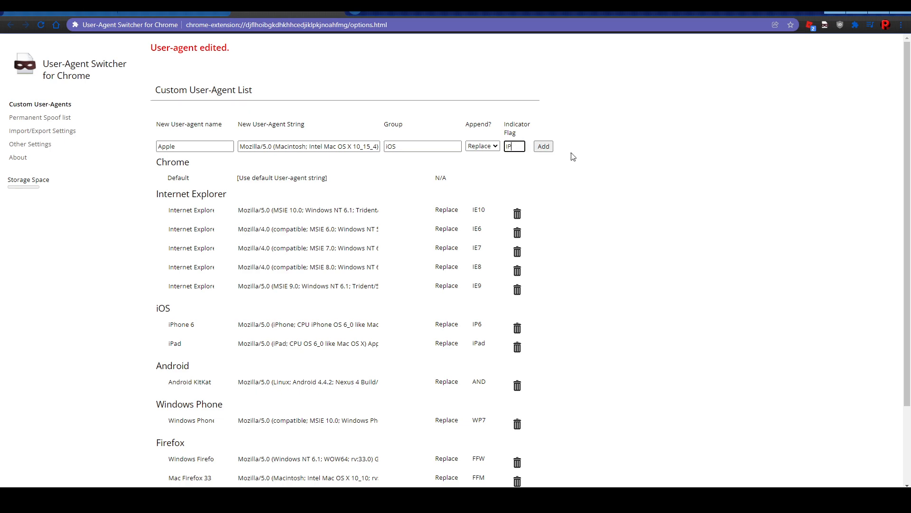
{"action": "left_click", "coordinate": [544, 146]}
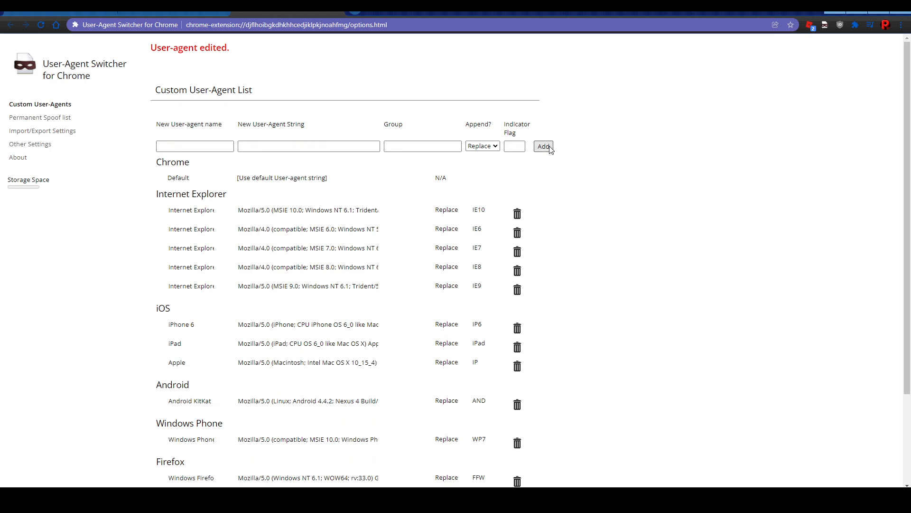
{"action": "mouse_move", "coordinate": [204, 371]}
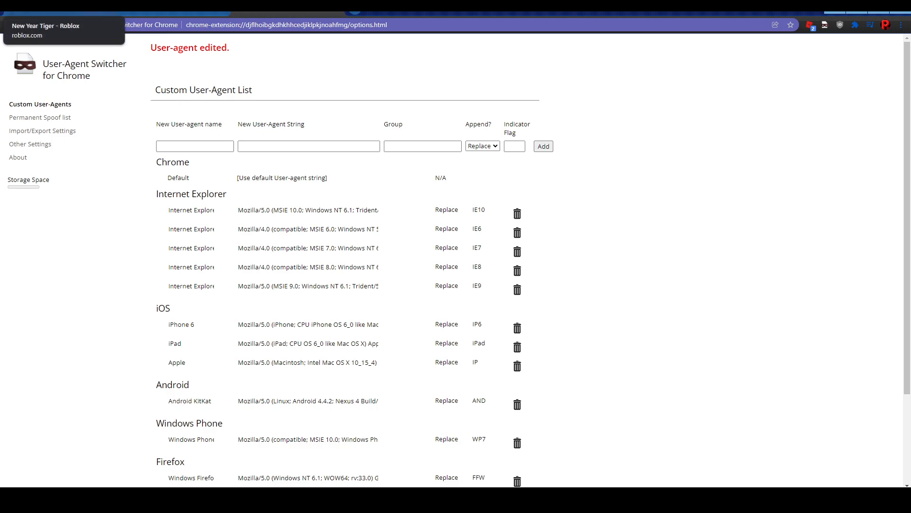
Reload the New Year Tiger page, claim the hat with Get, then revert to Chrome Default
{"action": "left_click", "coordinate": [61, 26]}
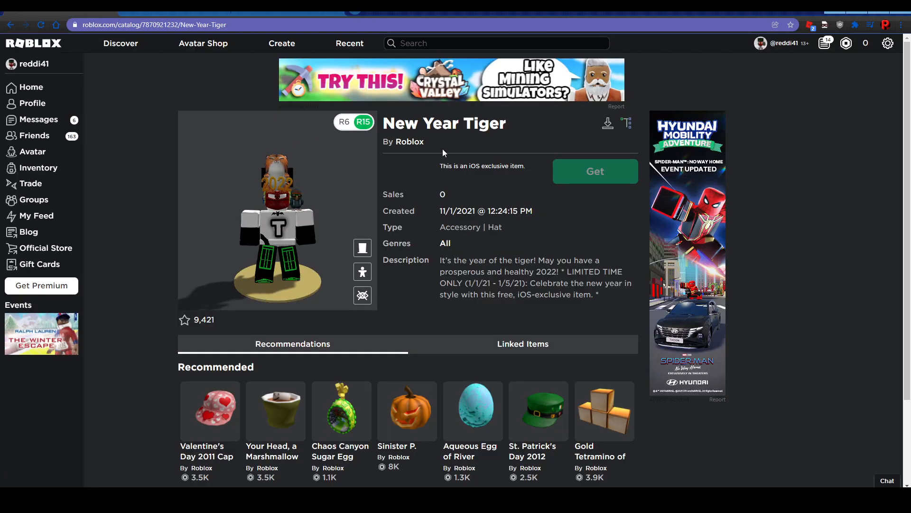
{"action": "left_click", "coordinate": [824, 24]}
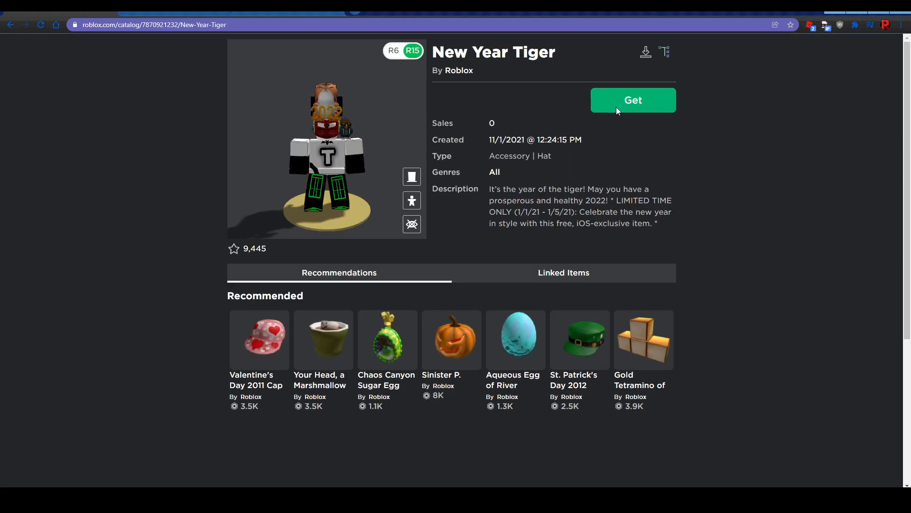
{"action": "left_click", "coordinate": [633, 100]}
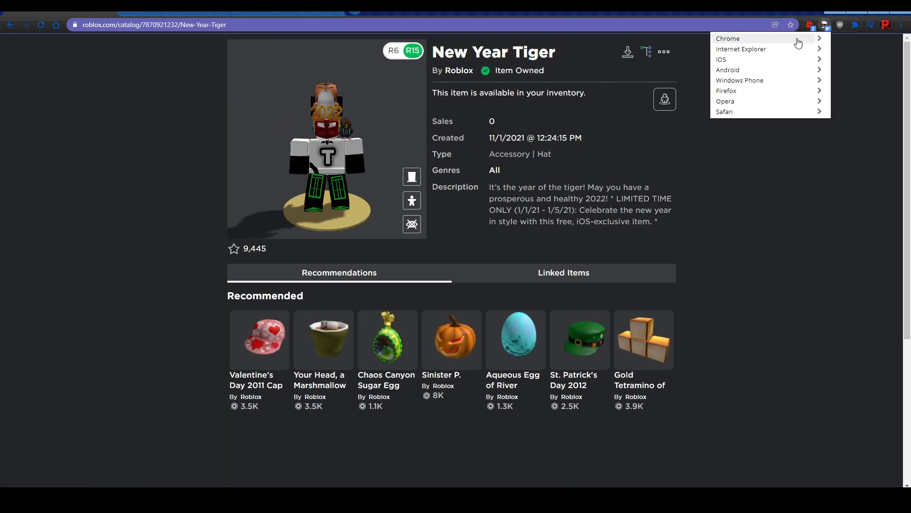
{"action": "left_click", "coordinate": [728, 38]}
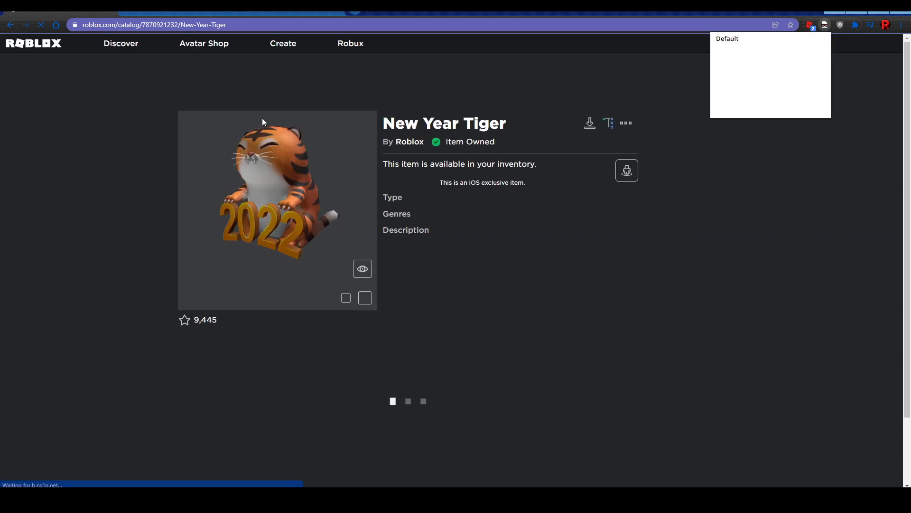
{"action": "left_click", "coordinate": [38, 167]}
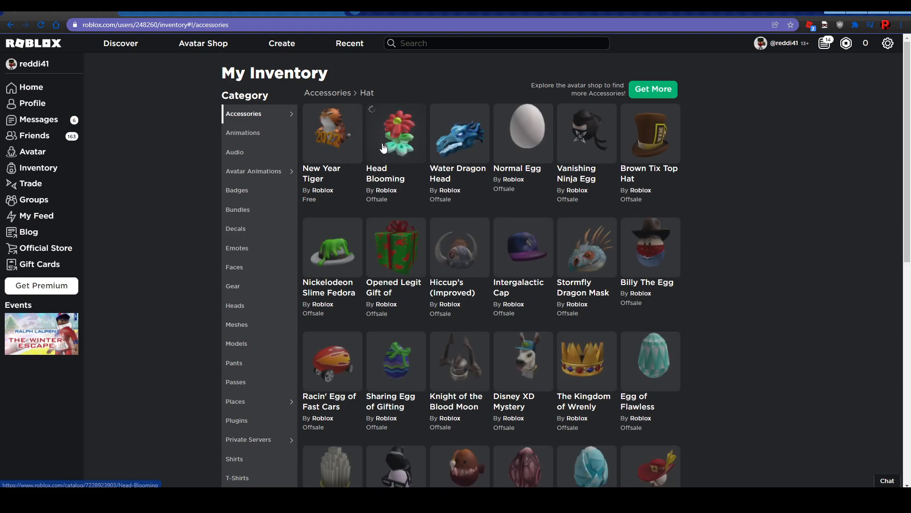
Open New Year Tiger, return to the Roblox home page, and reopen the Inventory hats
{"action": "left_click", "coordinate": [332, 133]}
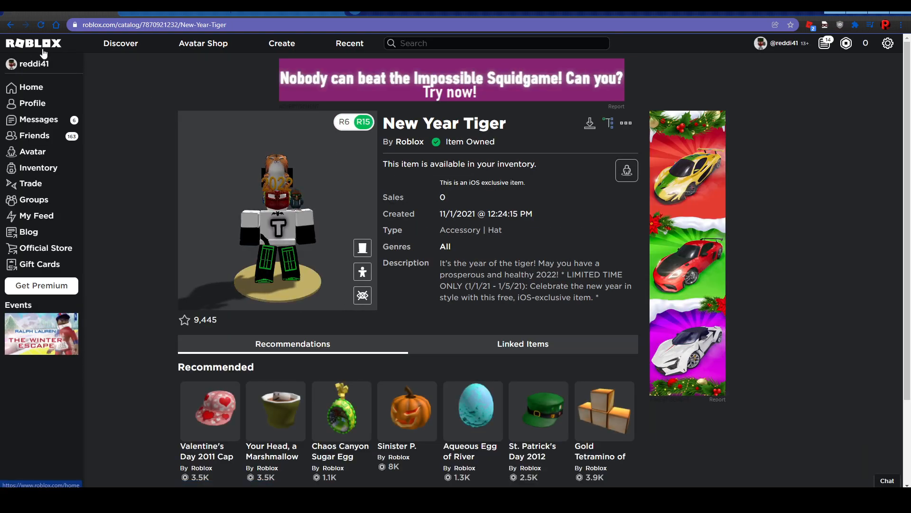
{"action": "left_click", "coordinate": [31, 87]}
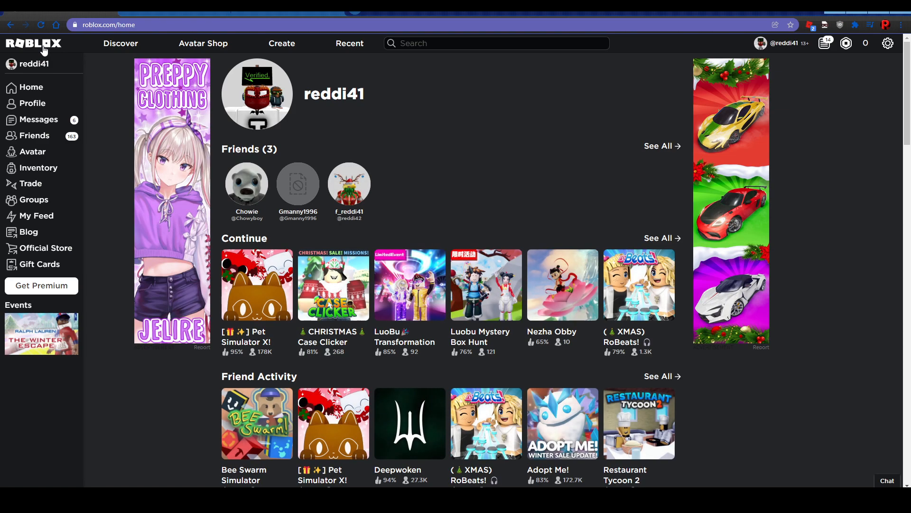
{"action": "mouse_move", "coordinate": [445, 183]}
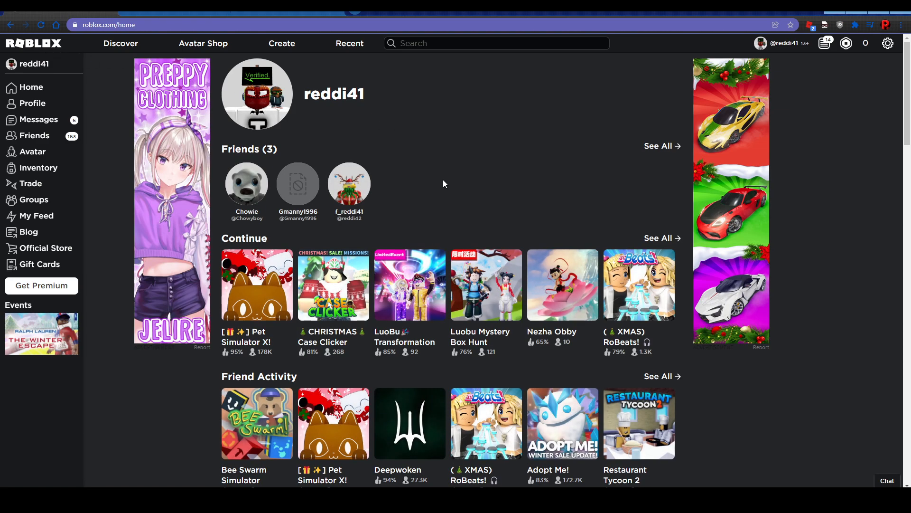
{"action": "left_click", "coordinate": [38, 167]}
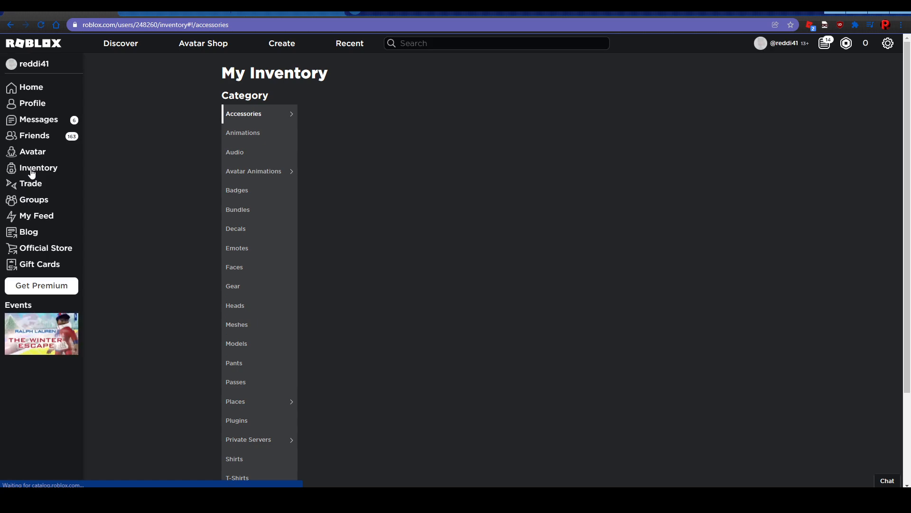
{"action": "left_click", "coordinate": [244, 113]}
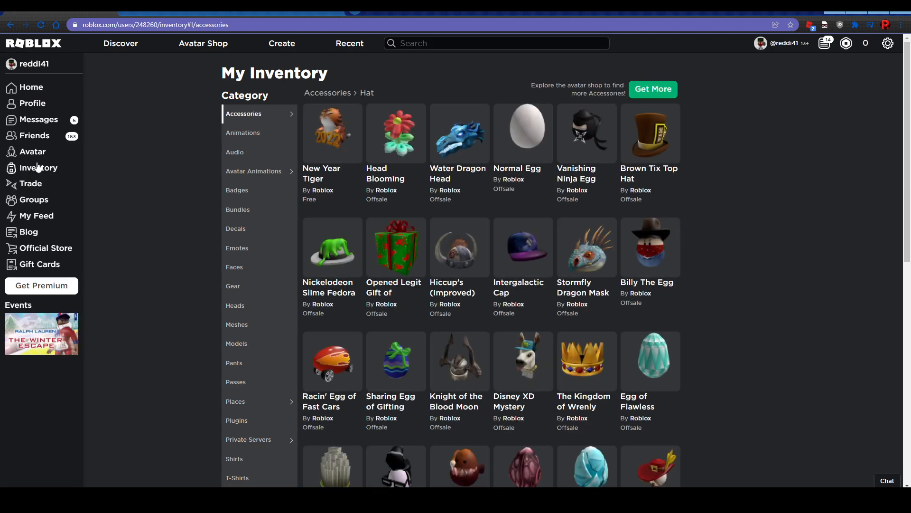
{"action": "mouse_move", "coordinate": [158, 173]}
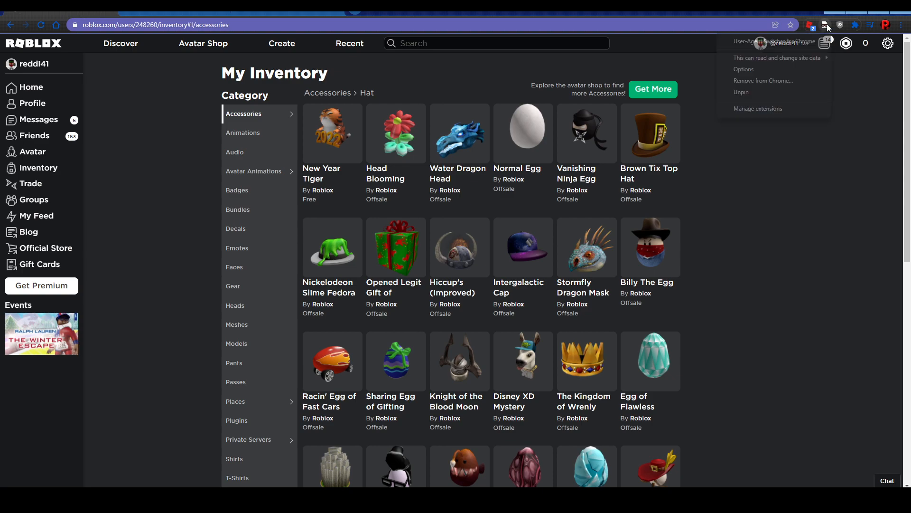
{"action": "mouse_move", "coordinate": [766, 84]}
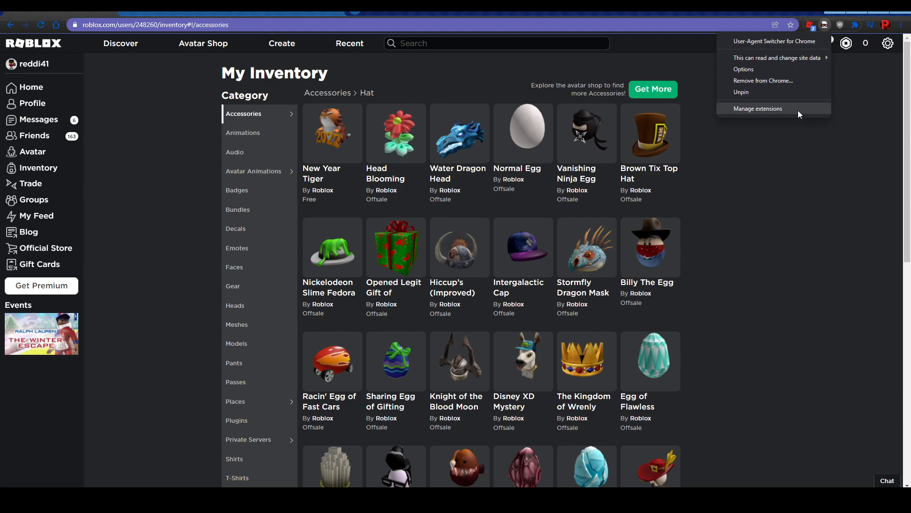
{"action": "mouse_move", "coordinate": [786, 113]}
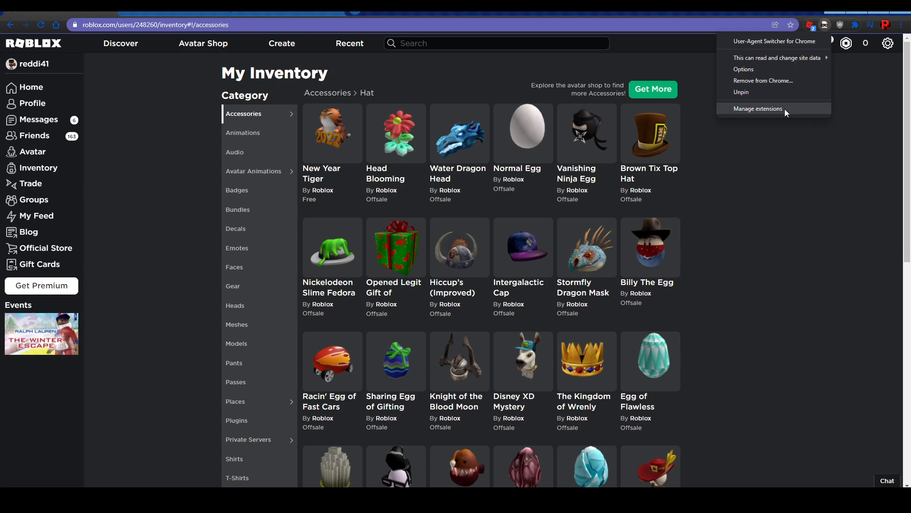
{"action": "mouse_move", "coordinate": [777, 88]}
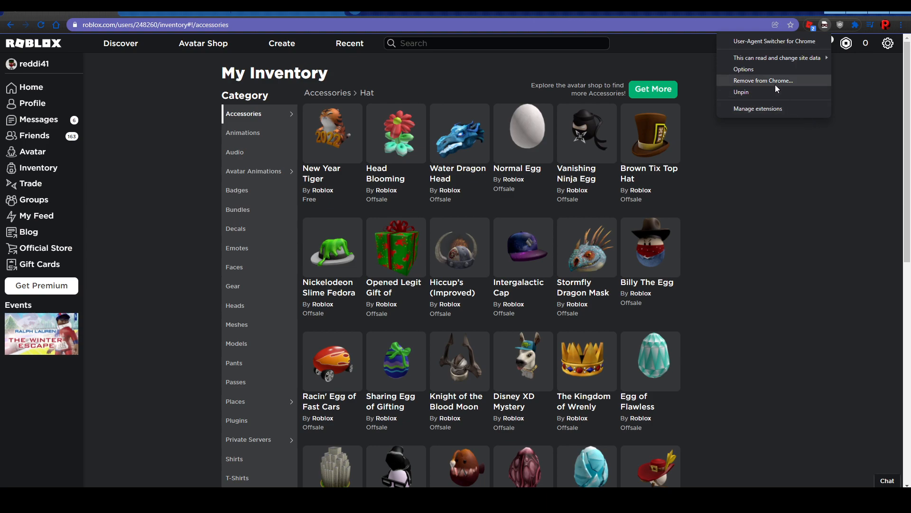
{"action": "mouse_move", "coordinate": [776, 97]}
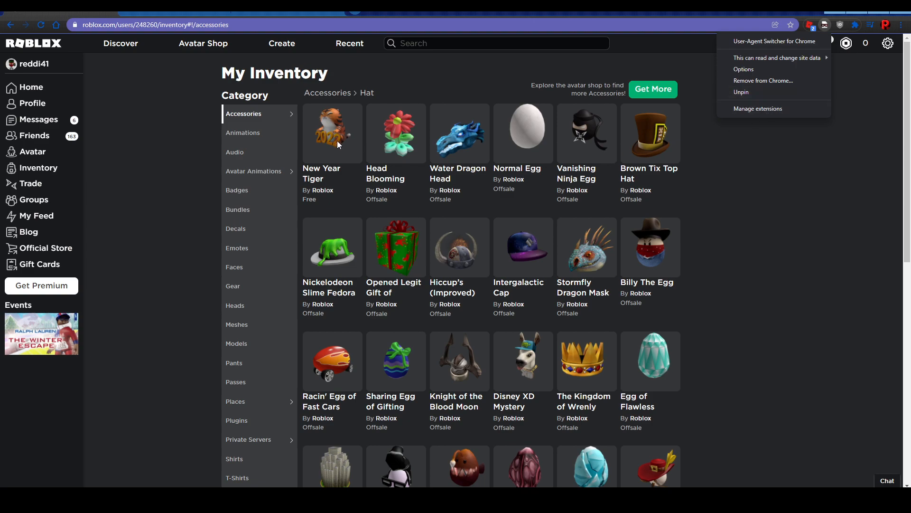
Open the New Year Tiger item page from the inventory
{"action": "left_click", "coordinate": [333, 133]}
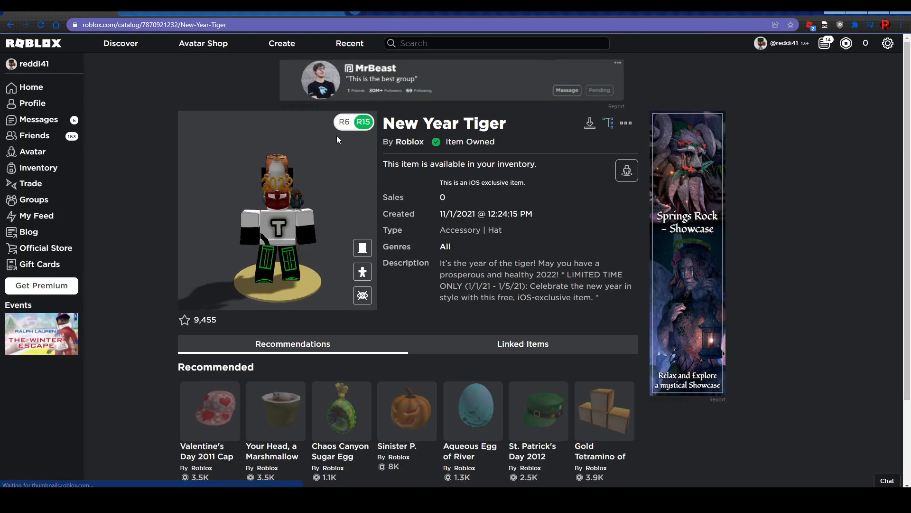